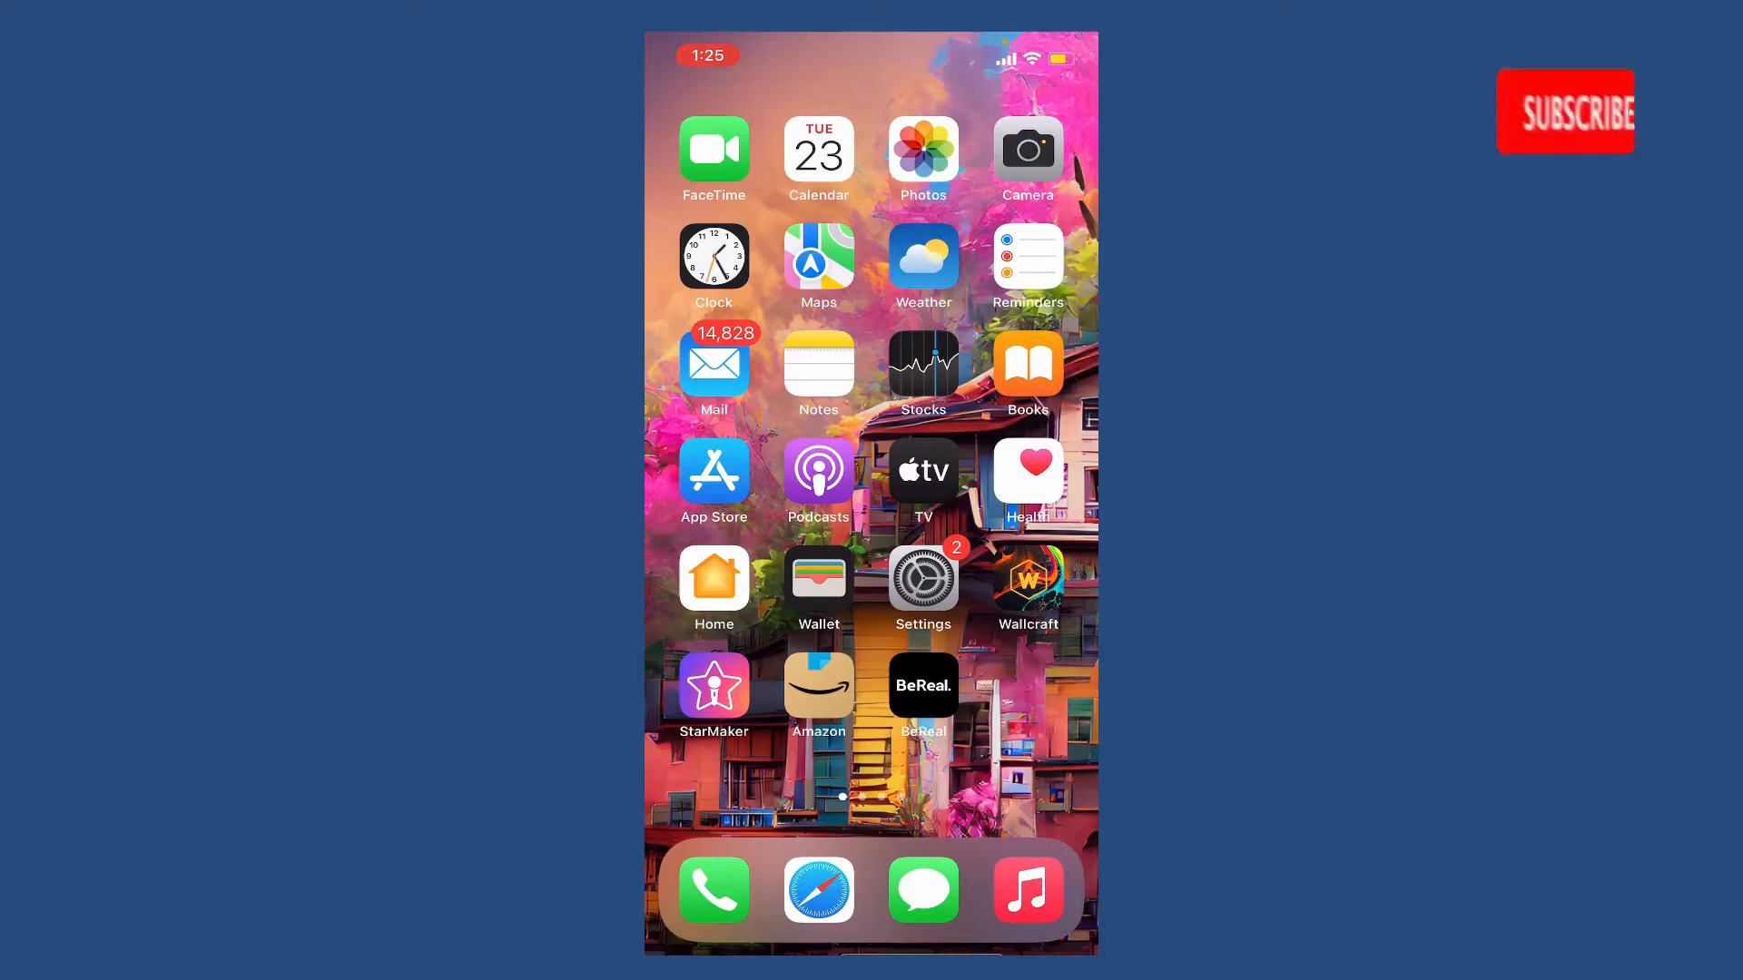
# Launch BeReal from the Home Screen to reach the My Friends feed
pyautogui.click(1565, 110)
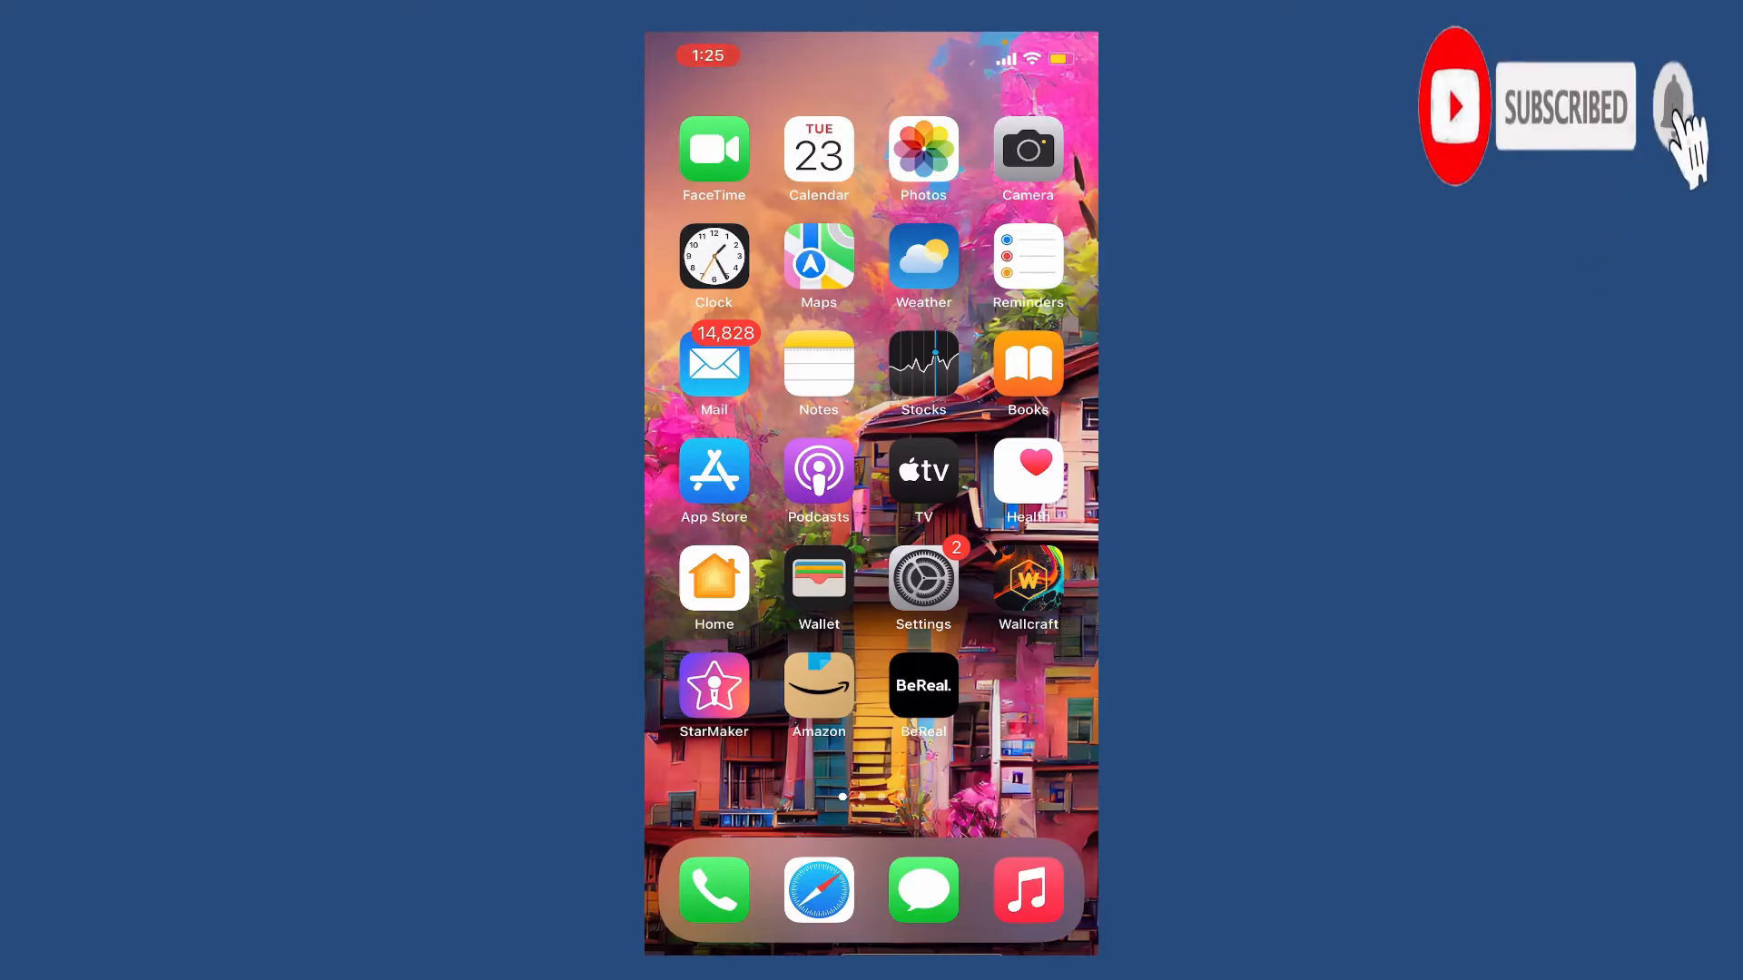
pyautogui.click(1672, 105)
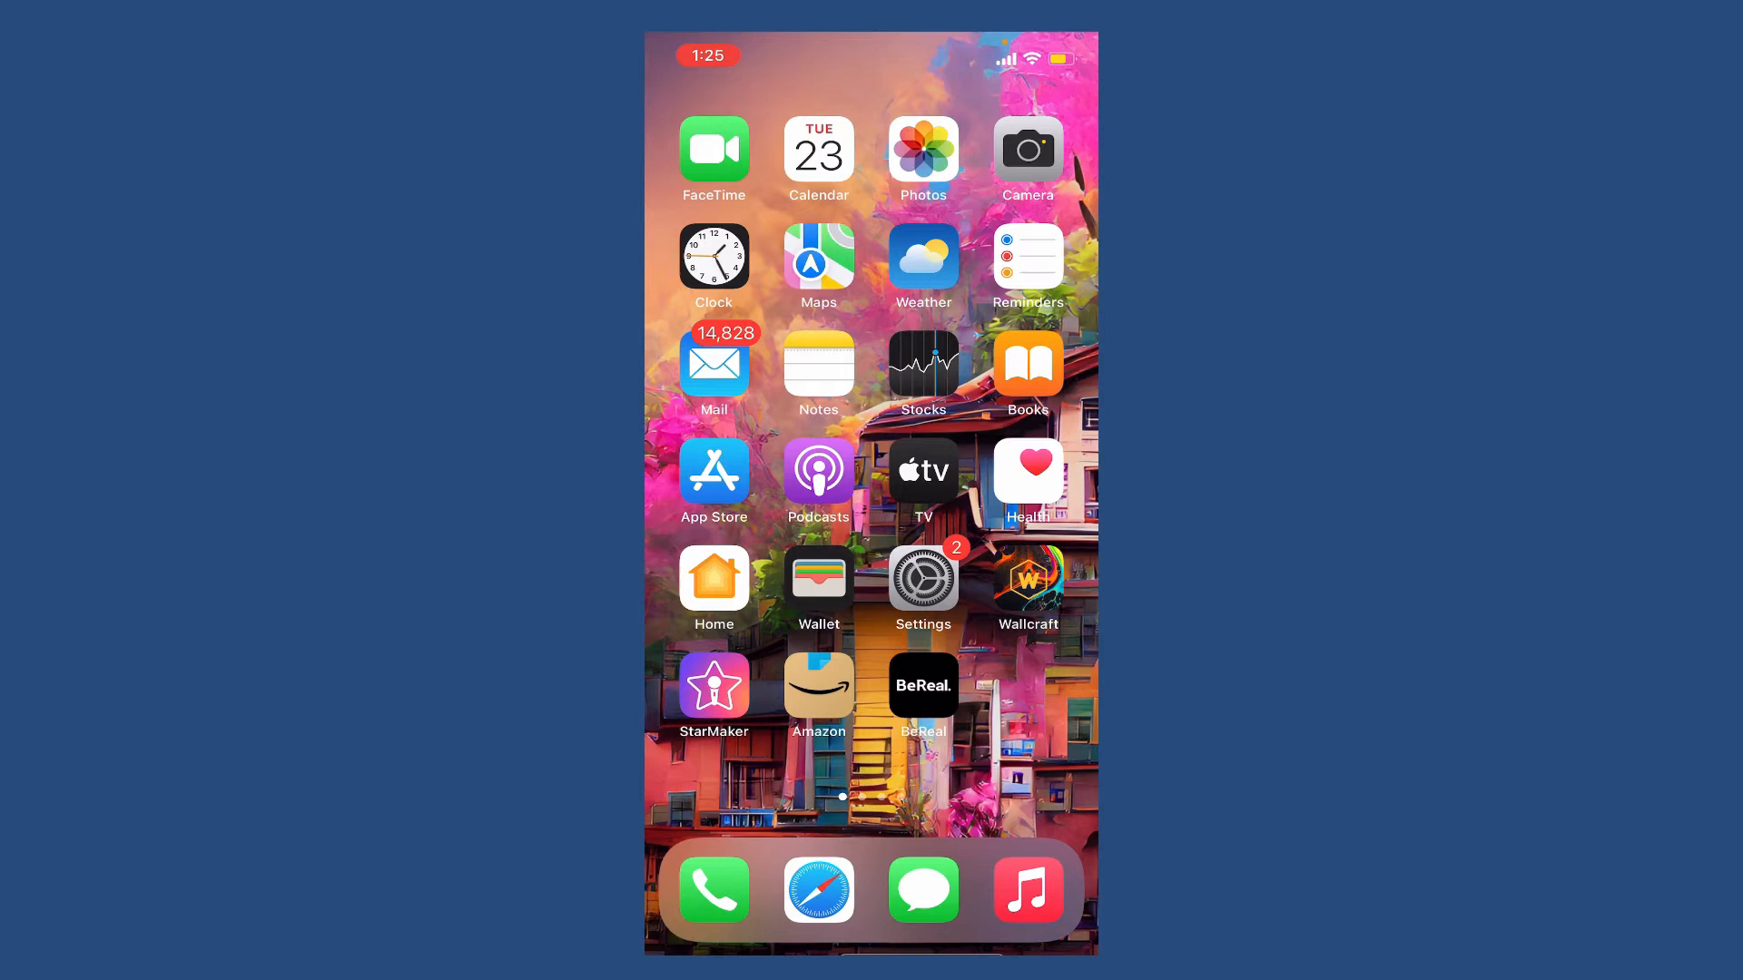
pyautogui.click(923, 686)
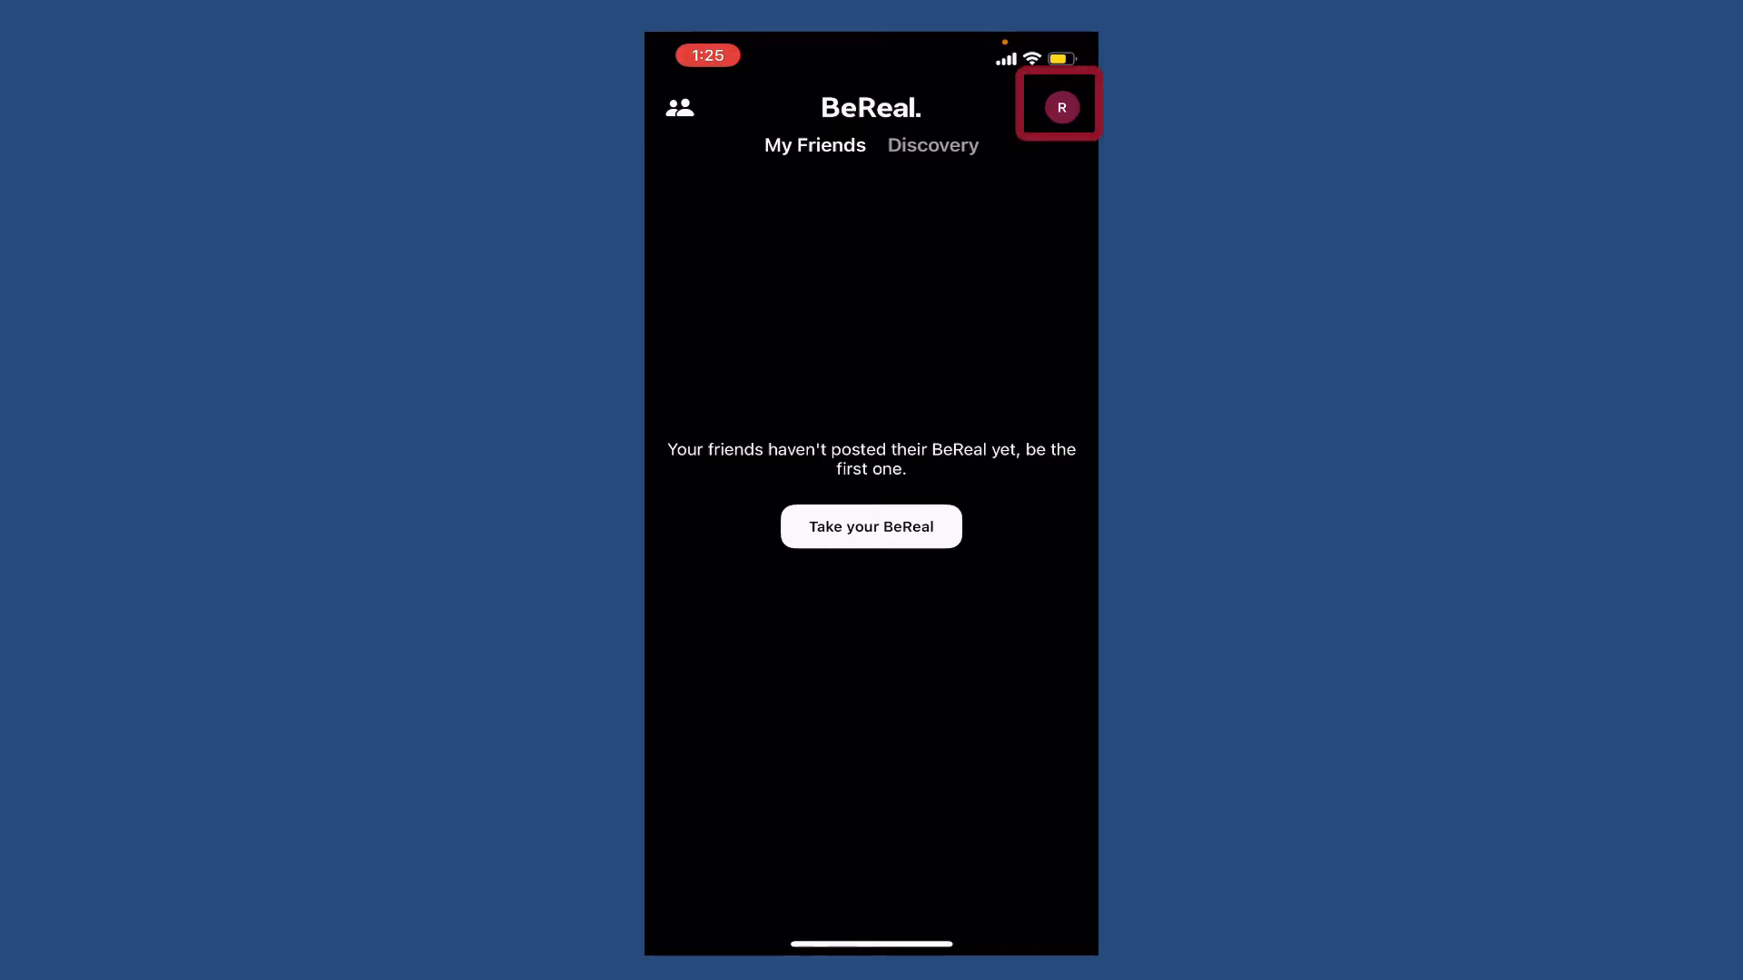
# Reach Edit Profile and show the Photo Library or Camera choice for the avatar
pyautogui.click(1058, 107)
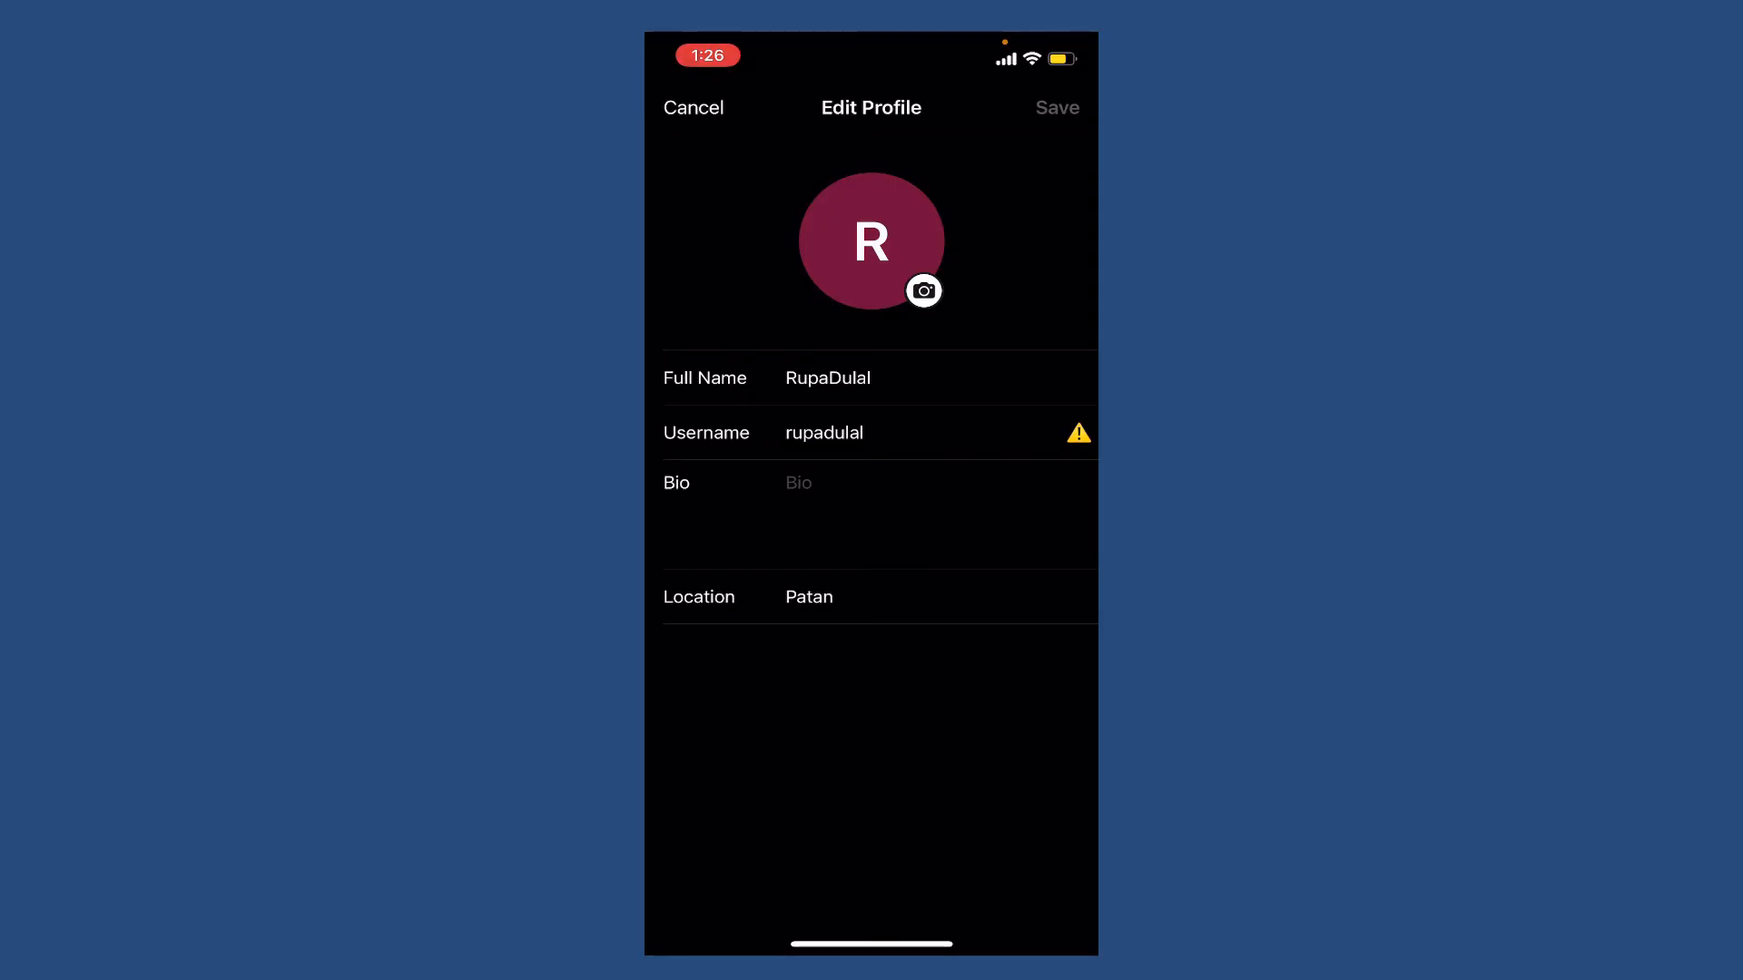
pyautogui.click(922, 291)
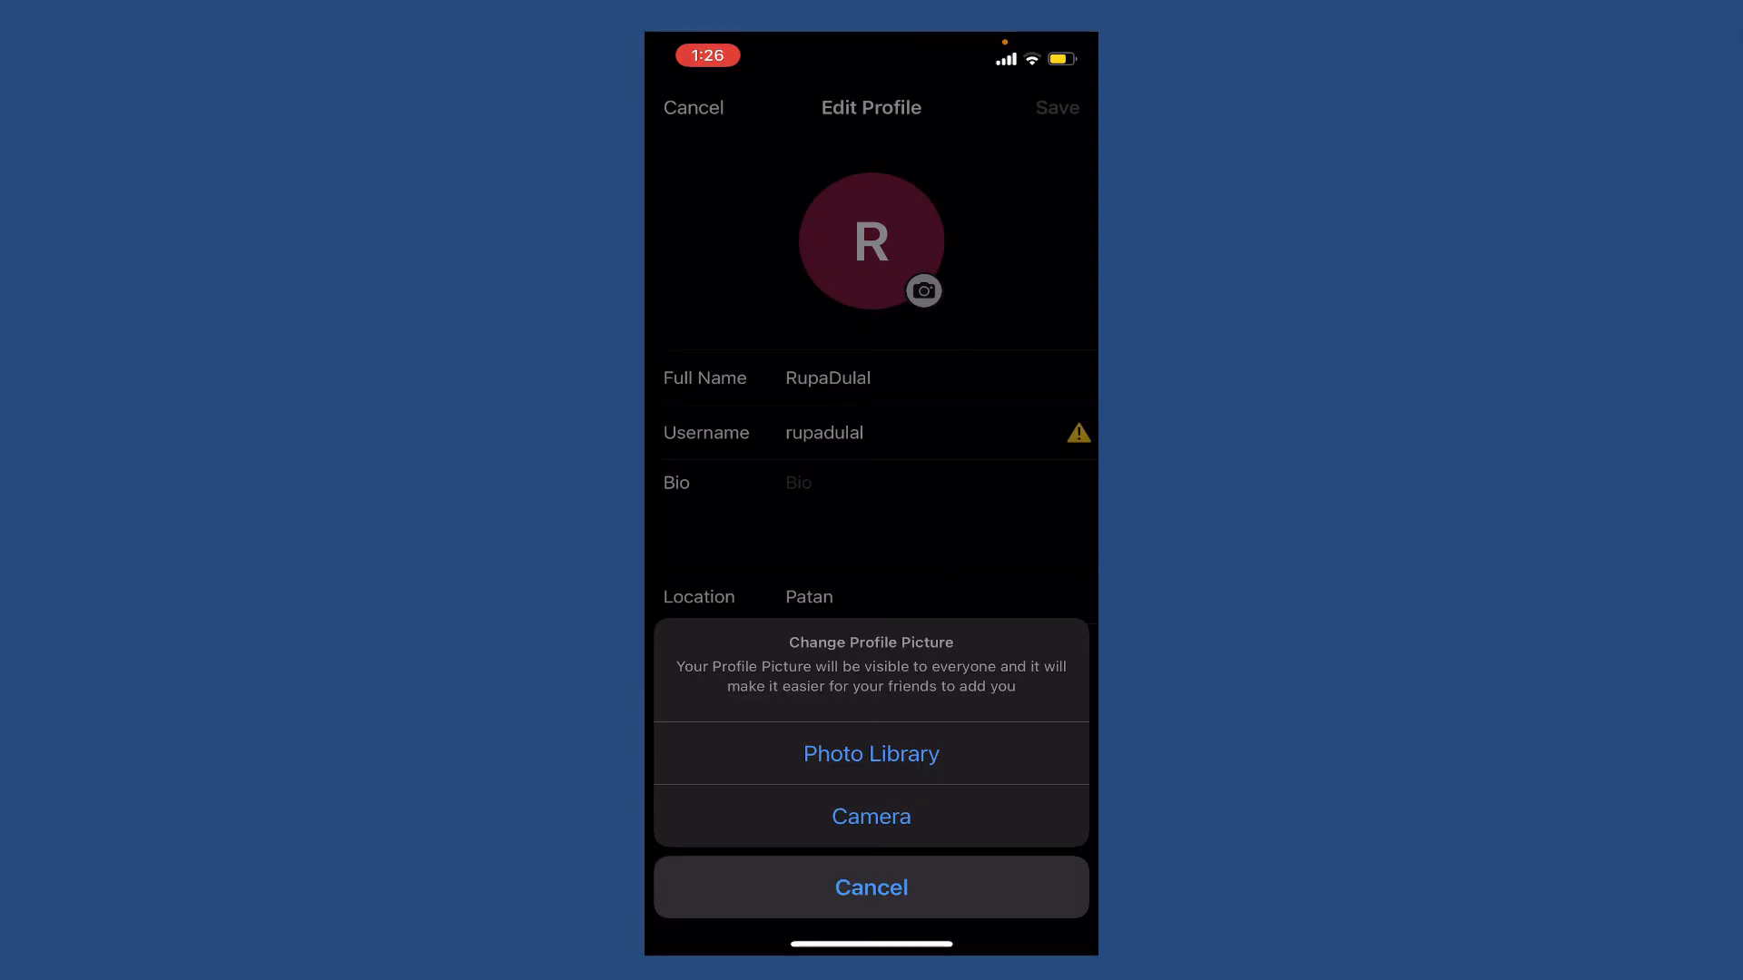
# Choose Photo Library and scroll to the photo of the woman in red and gold
pyautogui.click(872, 754)
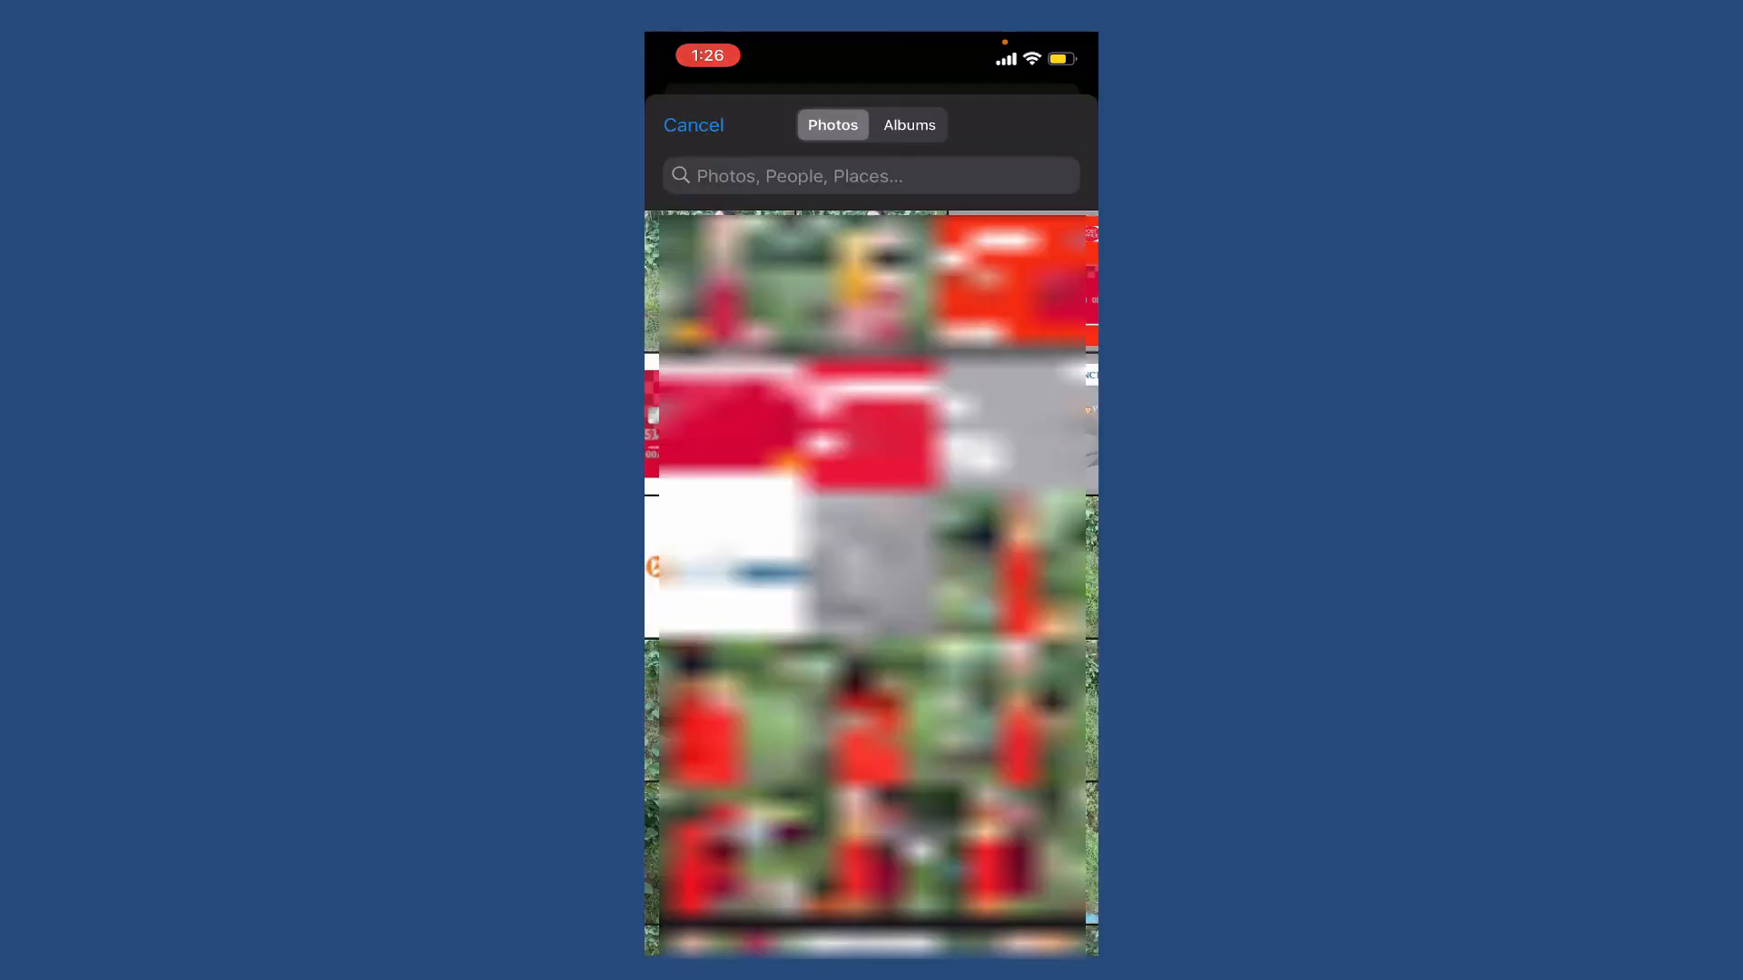
pyautogui.scroll(-3)
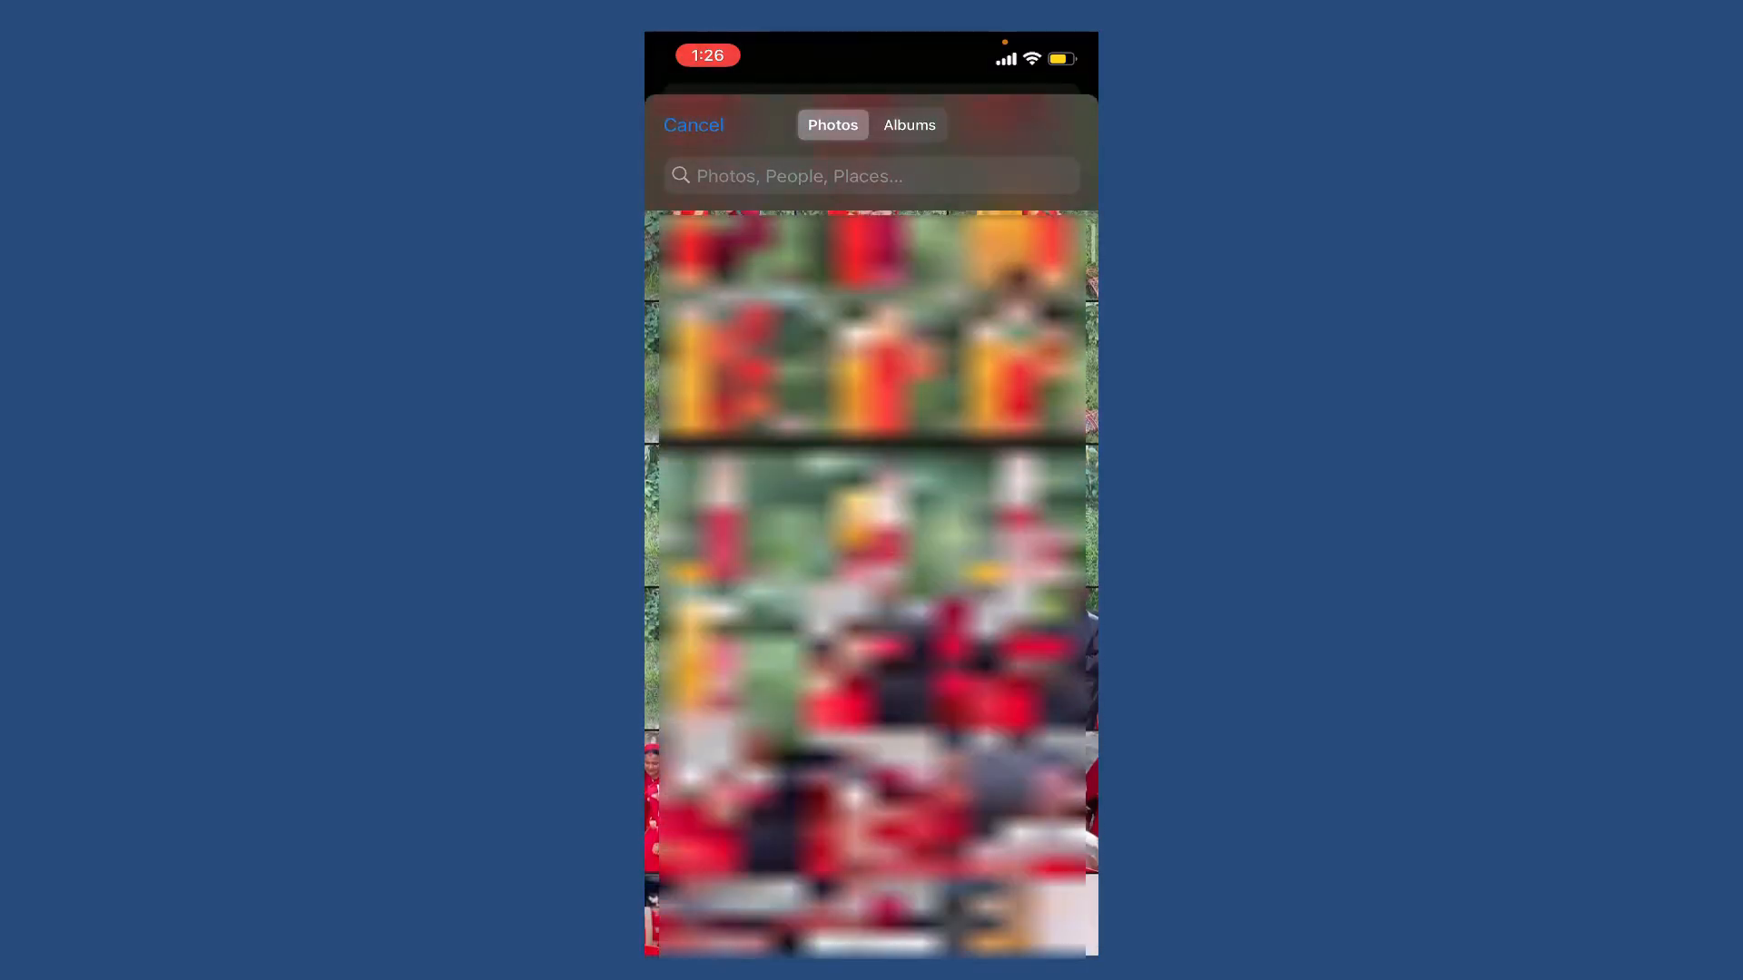
pyautogui.scroll(-3)
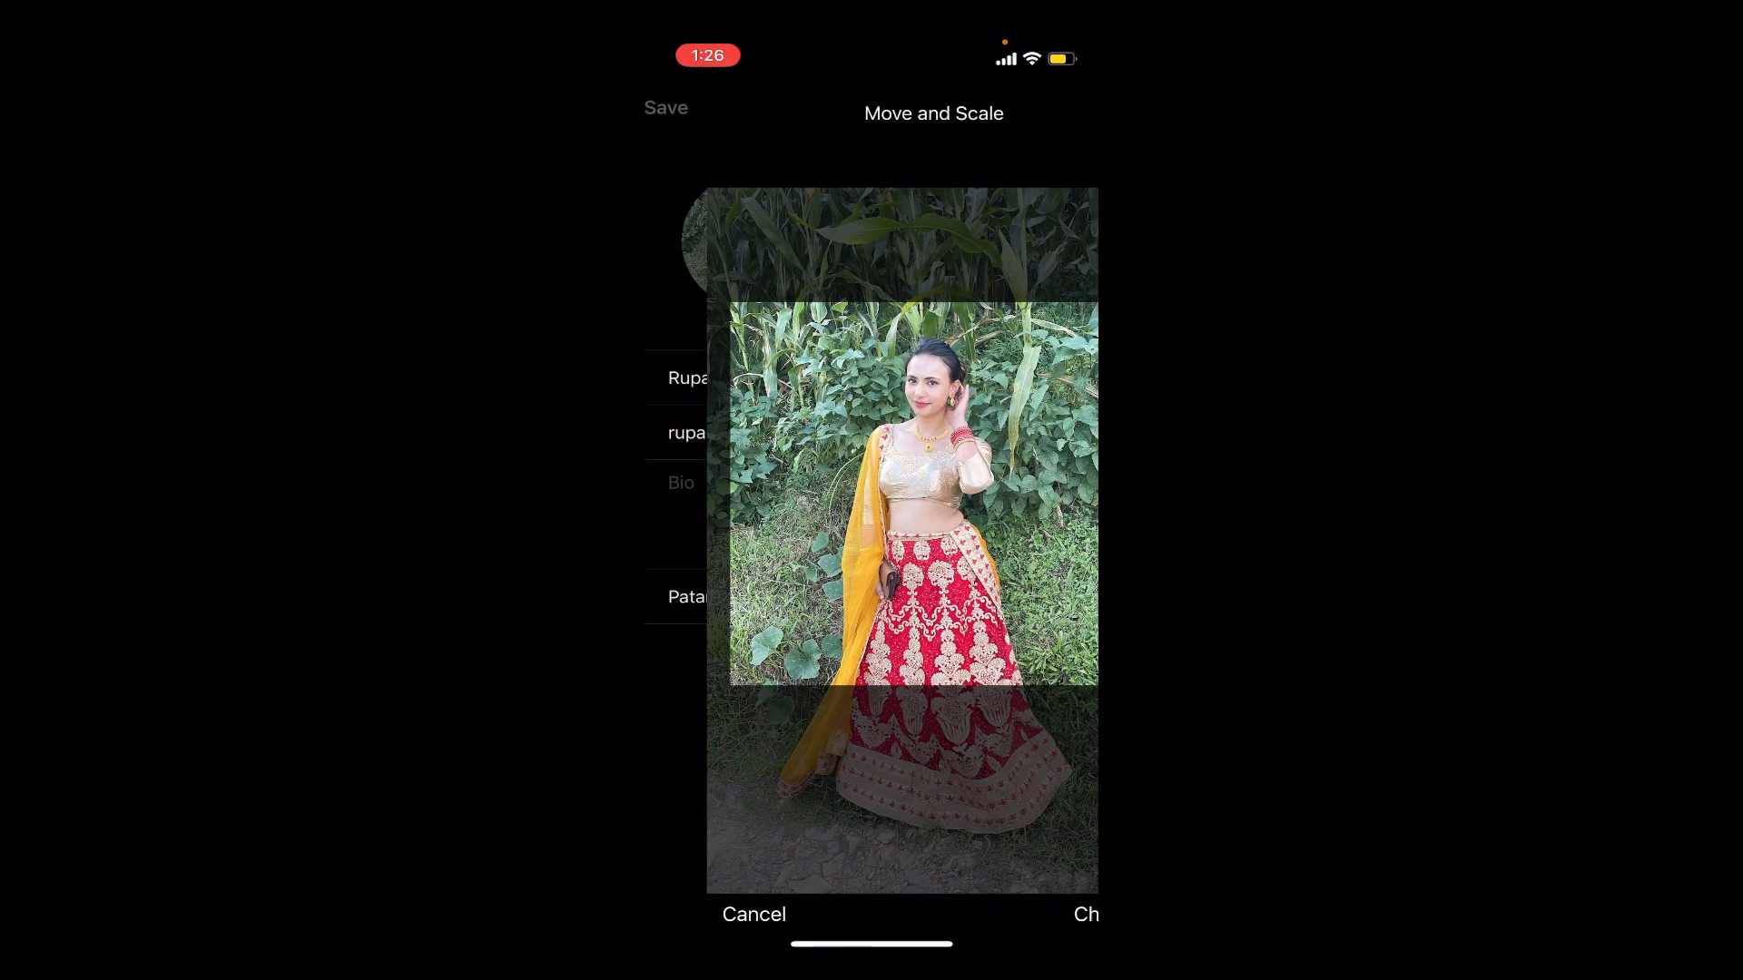
# Accept the Move and Scale framing and save the profile with the new photo
pyautogui.click(1085, 913)
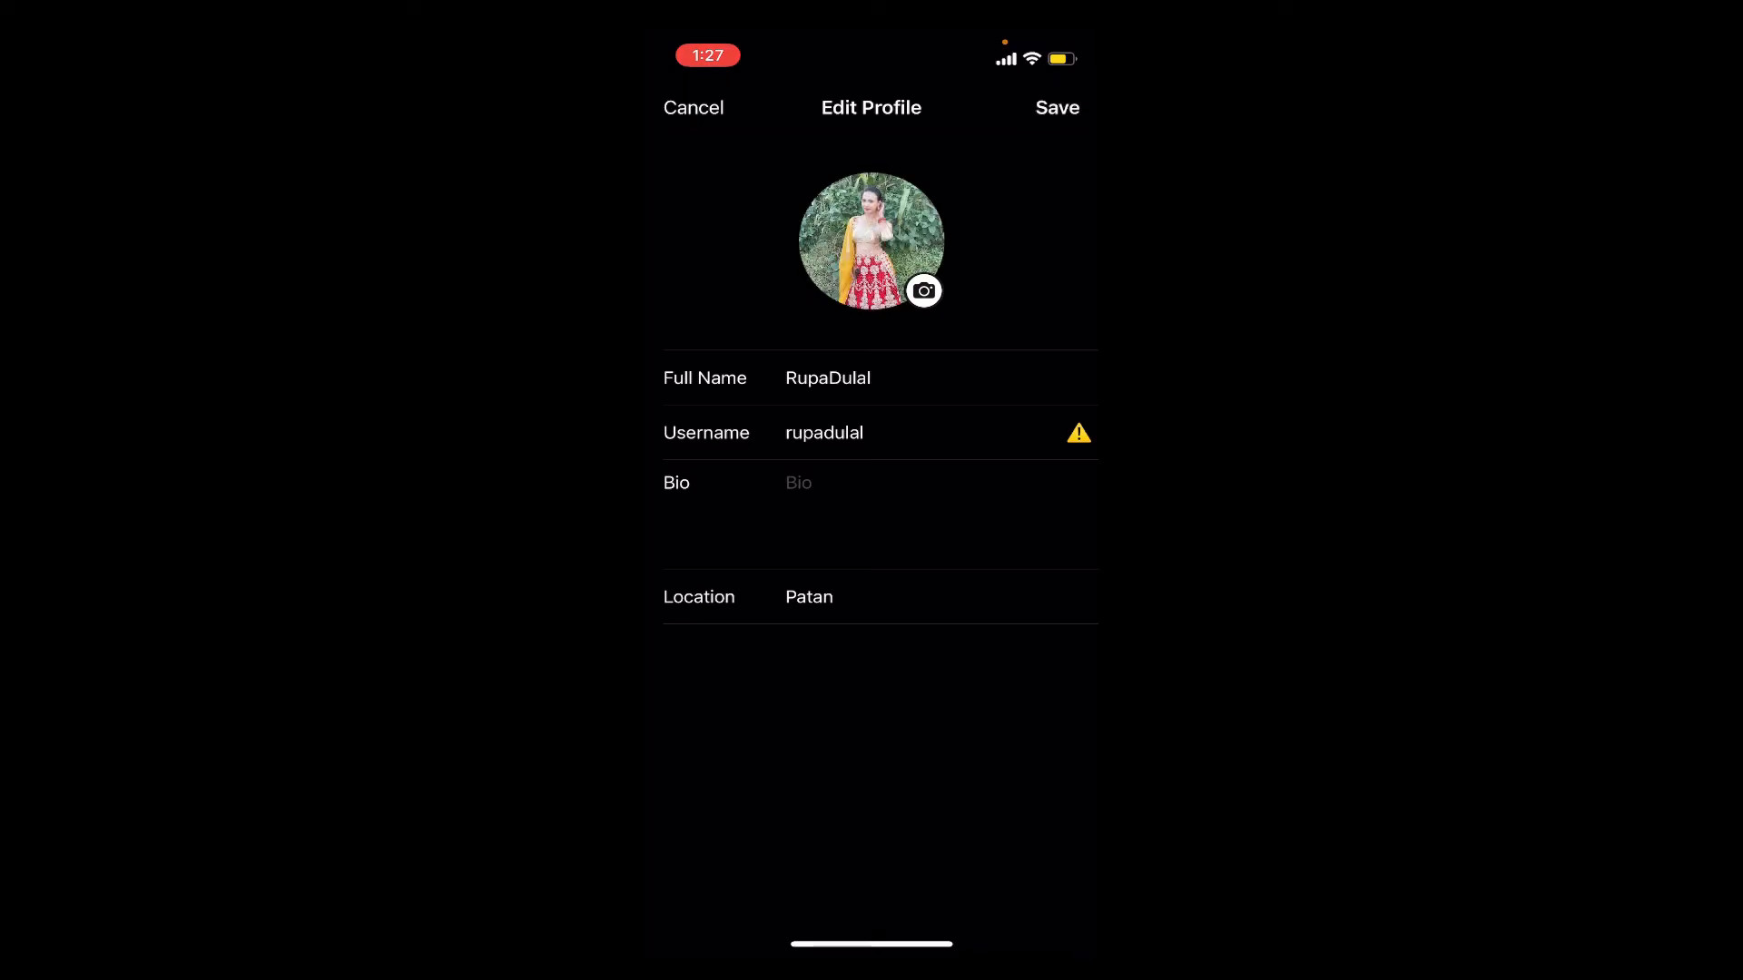
pyautogui.click(692, 107)
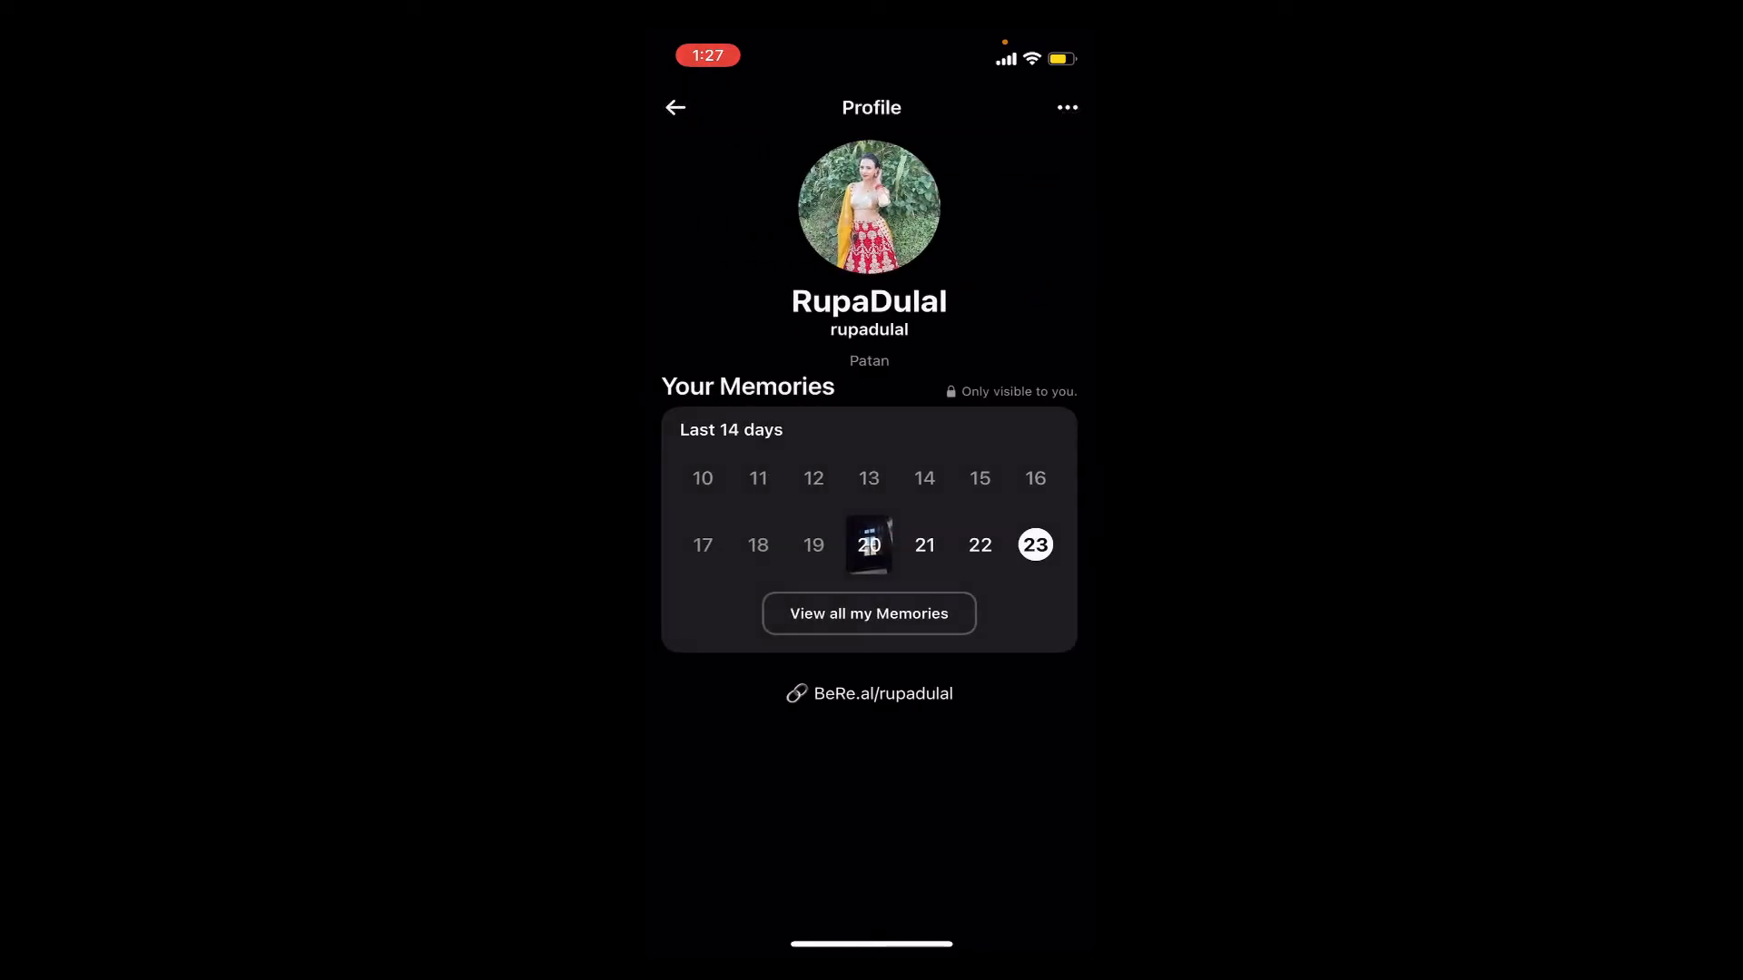